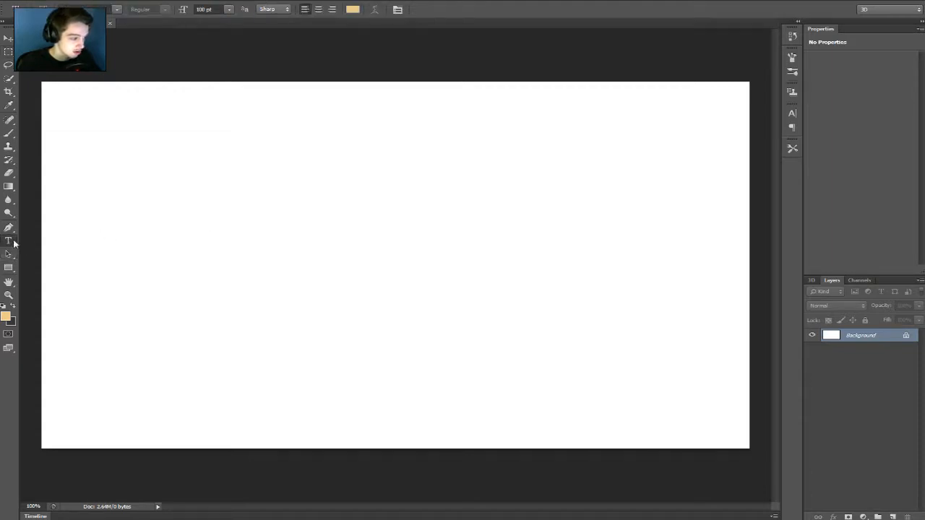
Add a text layer reading '3D TEXT' on the left of the white canvas.
{"action": "left_click", "coordinate": [152, 210]}
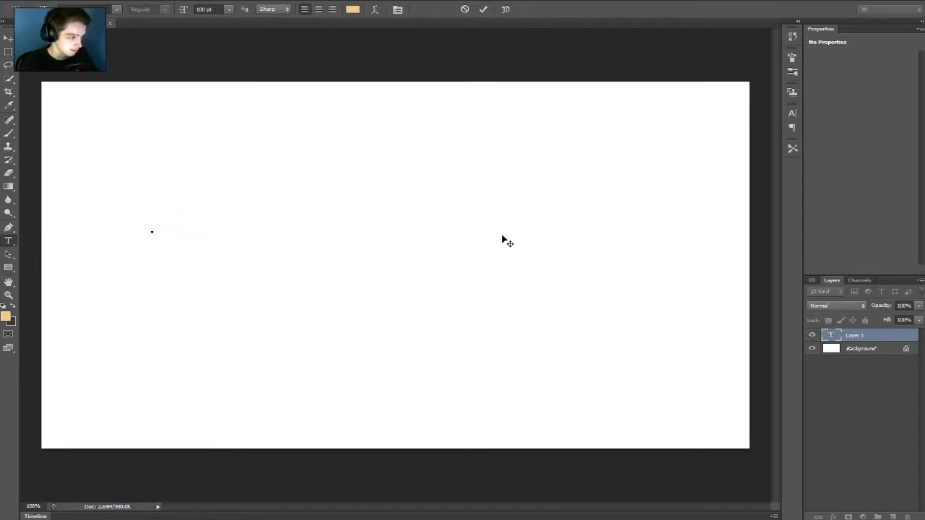
{"action": "type", "text": "3"}
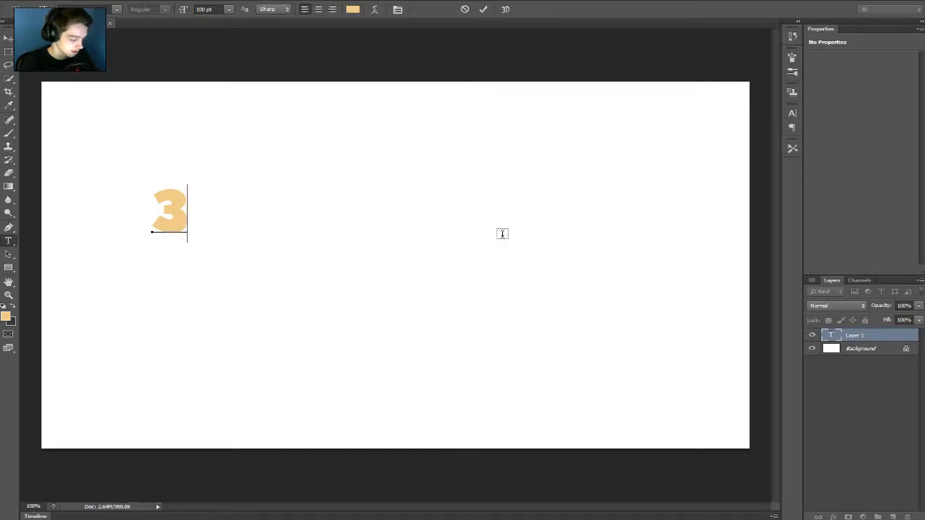
{"action": "type", "text": "D"}
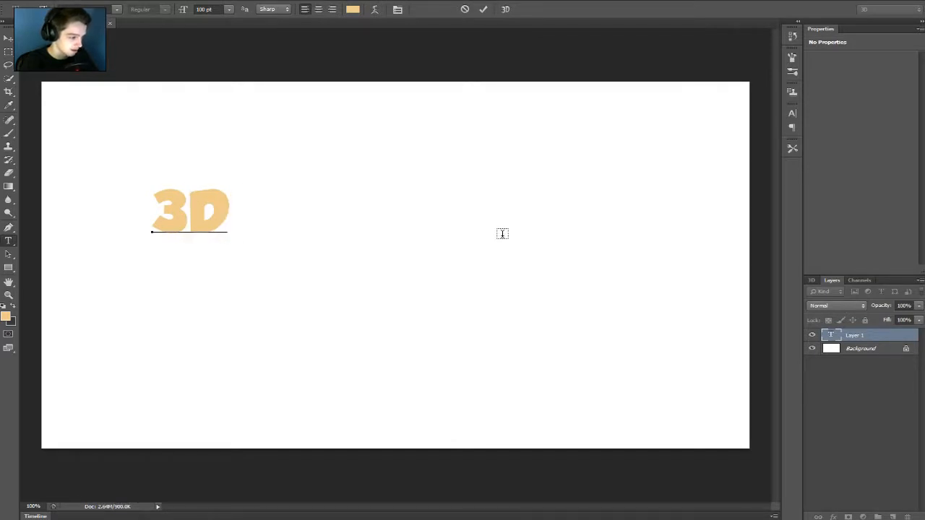
{"action": "type", "text": "T"}
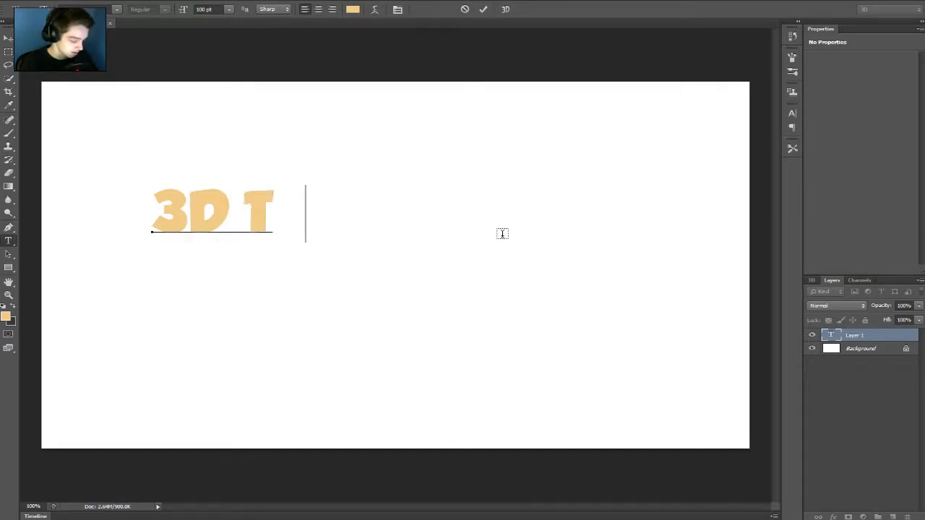
{"action": "type", "text": "EXT"}
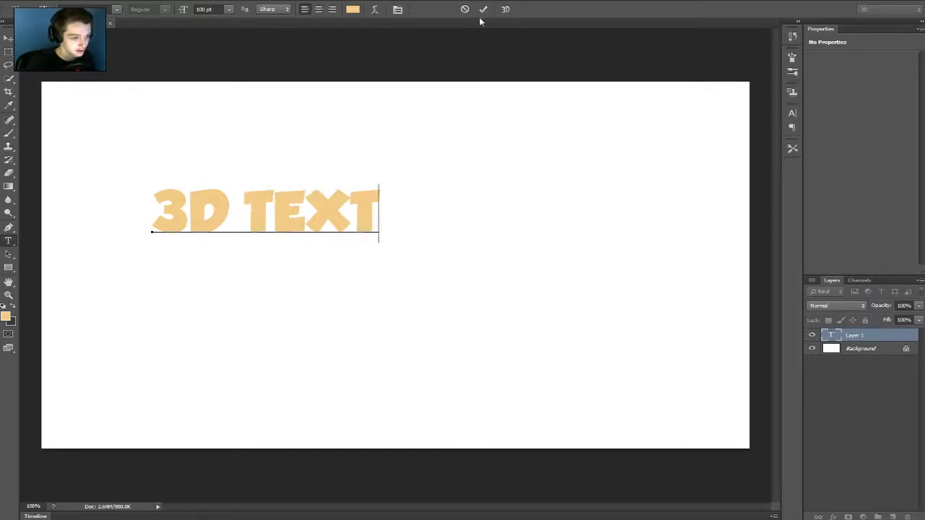
Extrude the committed '3D TEXT' type layer into a tan 3D object on a ground grid.
{"action": "left_click", "coordinate": [483, 9]}
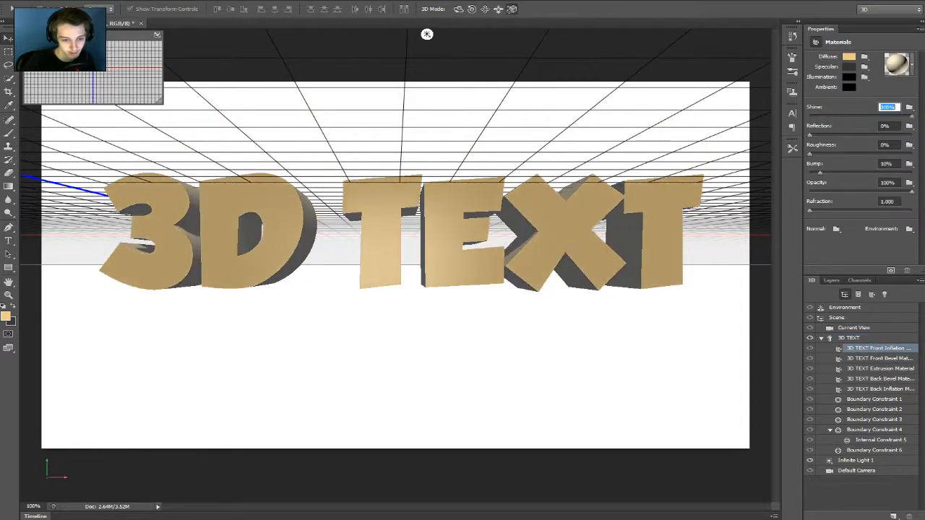
{"action": "left_click", "coordinate": [879, 359]}
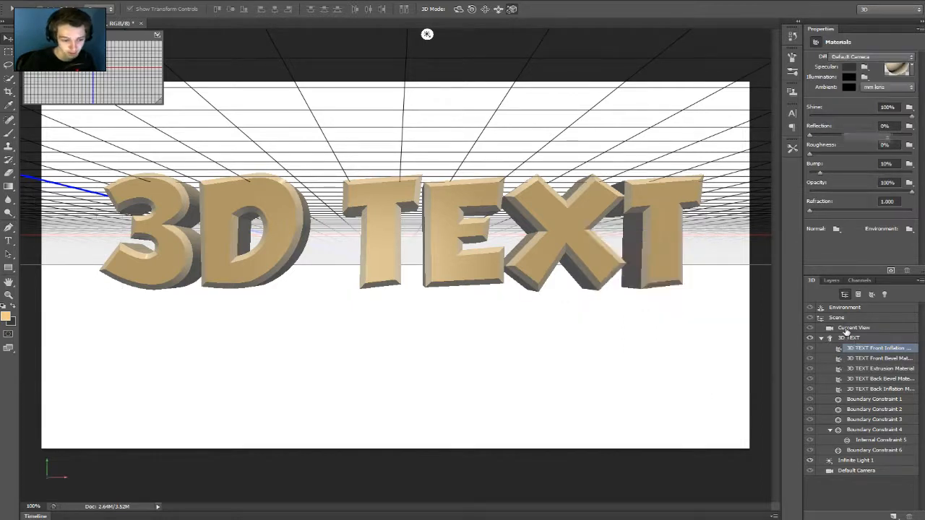
Set the Front Inflation Material's diffuse colour to bright cyan.
{"action": "left_click", "coordinate": [855, 327]}
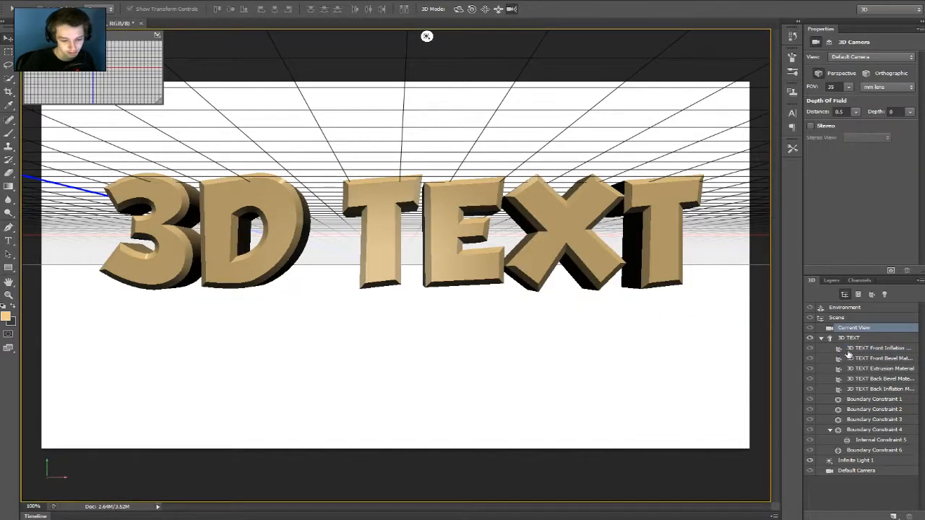
{"action": "left_click", "coordinate": [879, 347]}
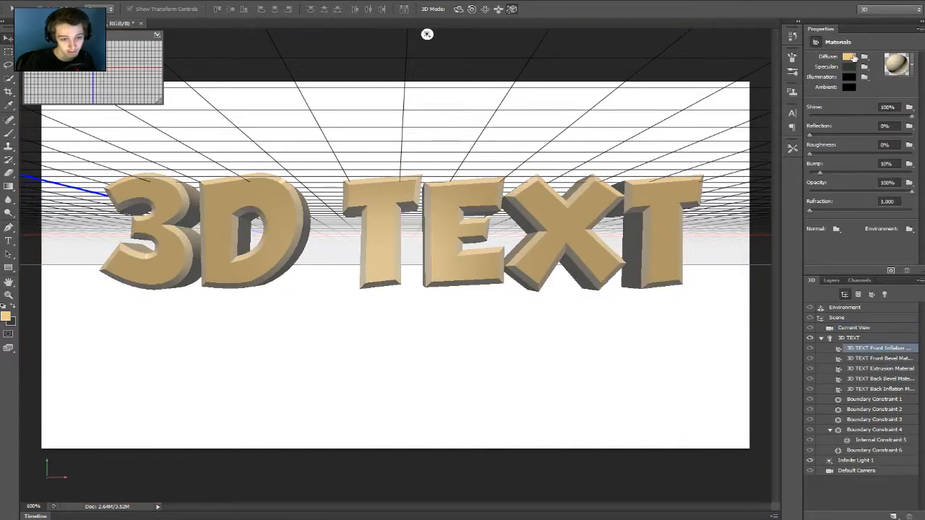
{"action": "left_click", "coordinate": [850, 56]}
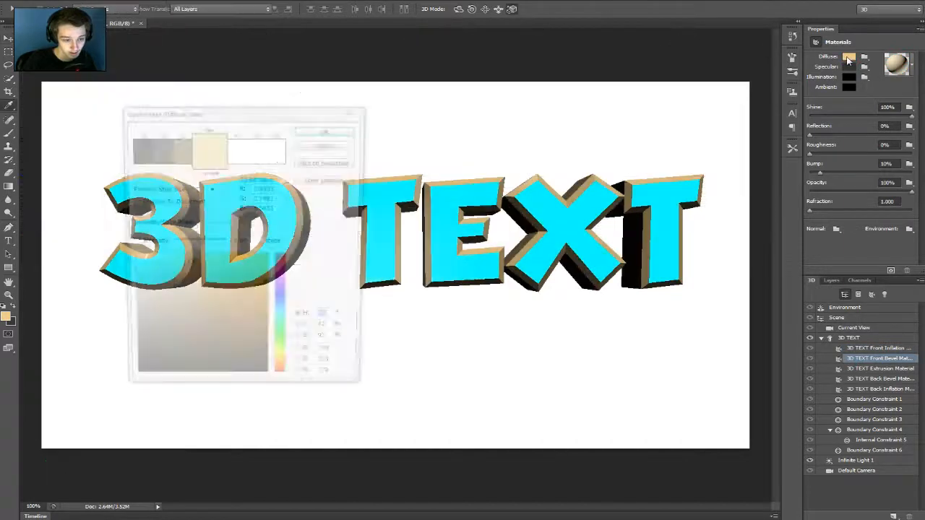
{"action": "left_click", "coordinate": [850, 56]}
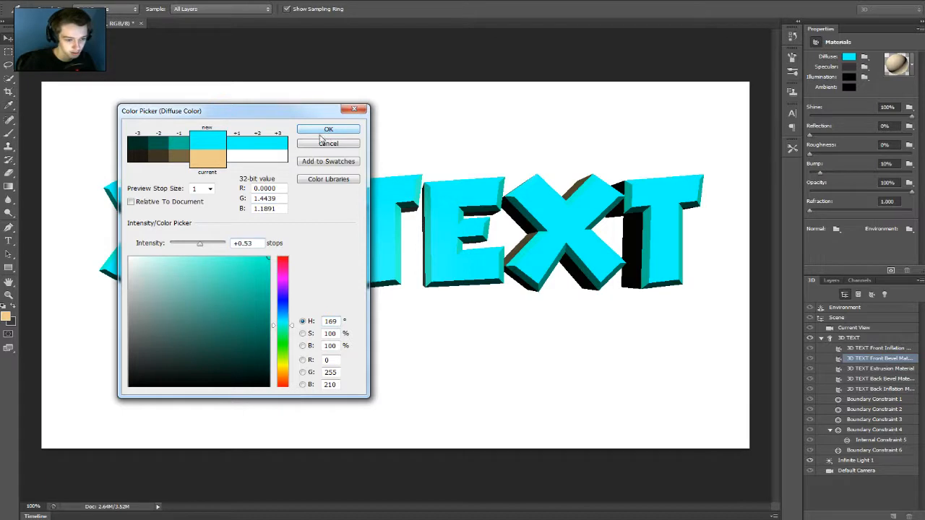
{"action": "left_click", "coordinate": [328, 129]}
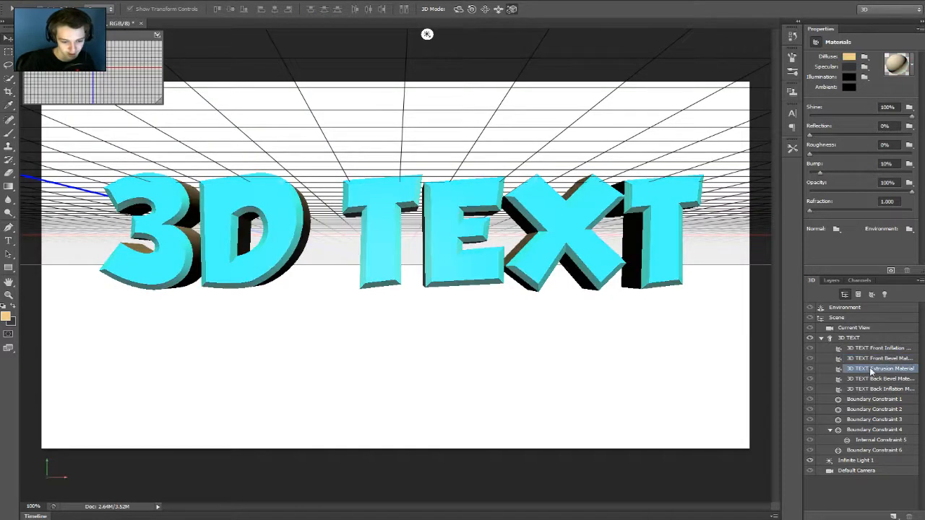
Set the Extrusion Material's diffuse colour to cyan with adjusted intensity, matching the fronts.
{"action": "left_click", "coordinate": [850, 56]}
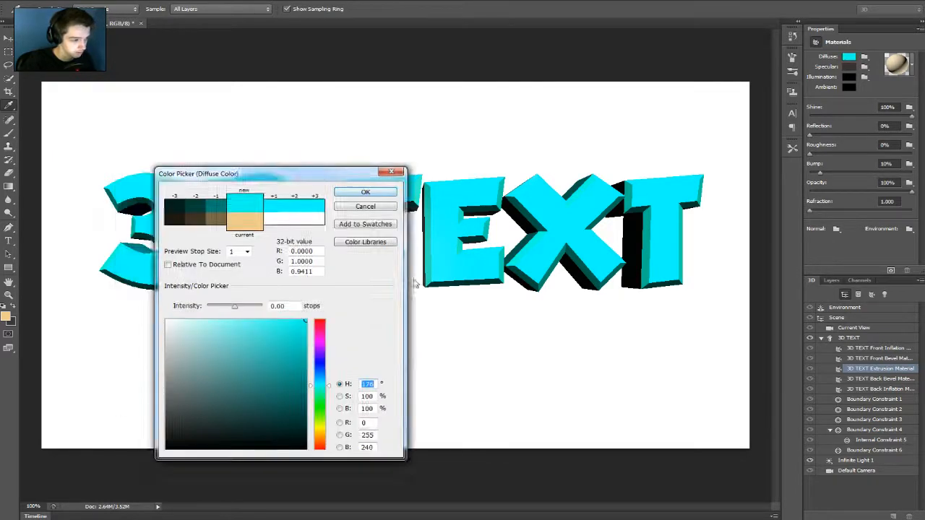
{"action": "left_click_drag", "start_coordinate": [197, 173], "coordinate": [402, 367]}
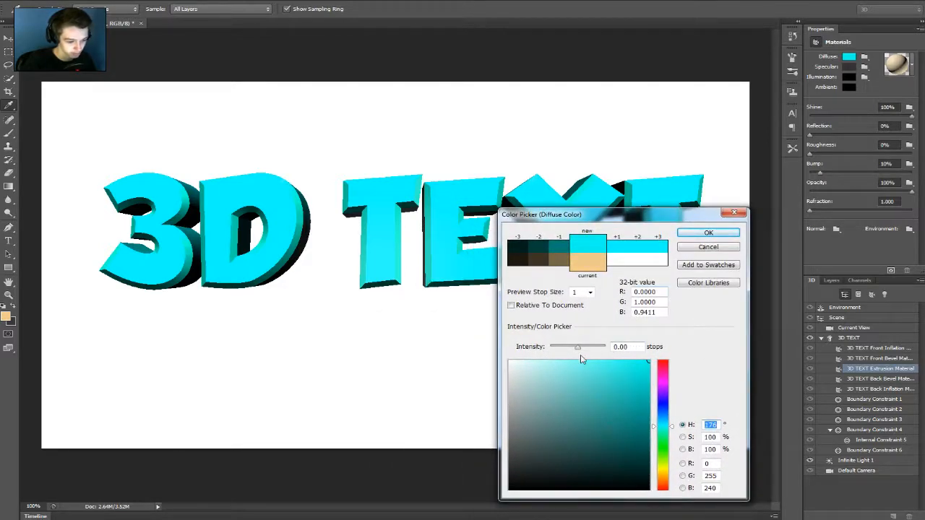
{"action": "left_click_drag", "start_coordinate": [579, 347], "coordinate": [587, 347]}
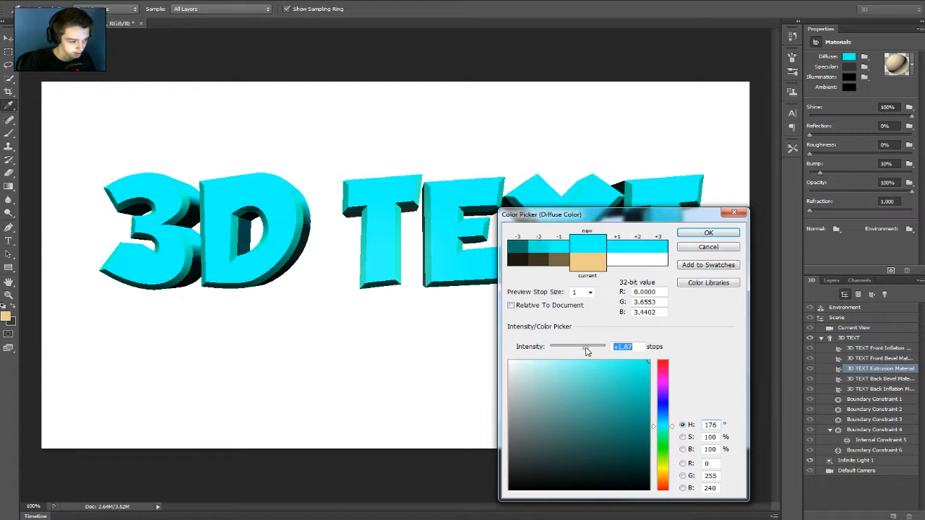
{"action": "left_click_drag", "start_coordinate": [587, 346], "coordinate": [584, 347]}
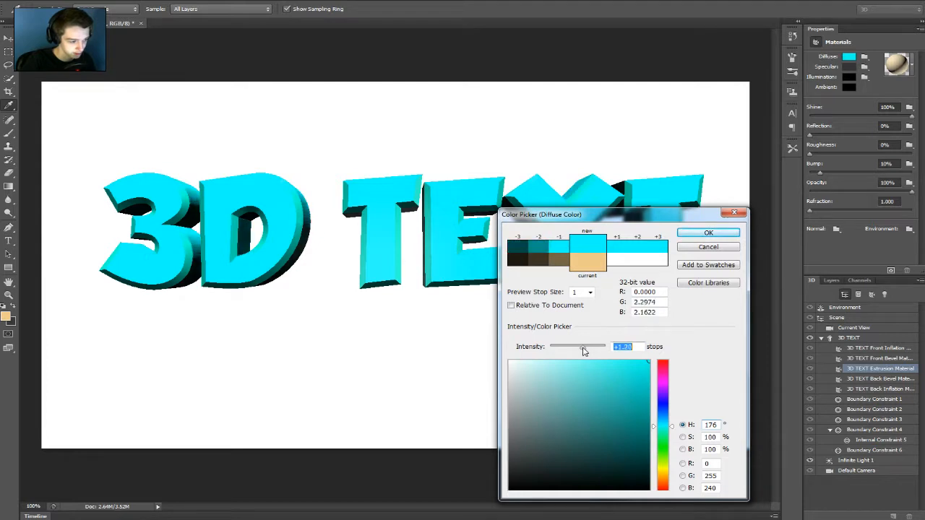
{"action": "left_click", "coordinate": [708, 231]}
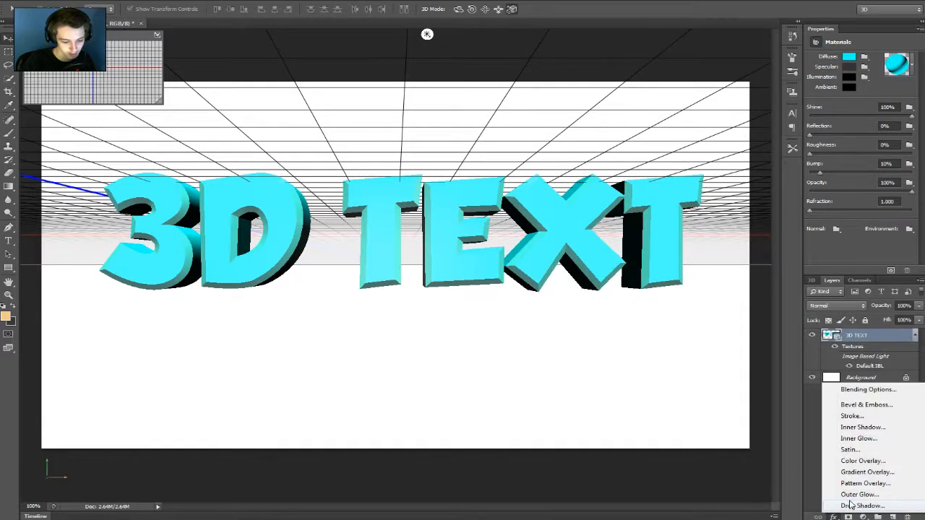
Apply a low-opacity black-to-white Gradient Overlay repositioned across the cyan letters.
{"action": "left_click", "coordinate": [867, 471]}
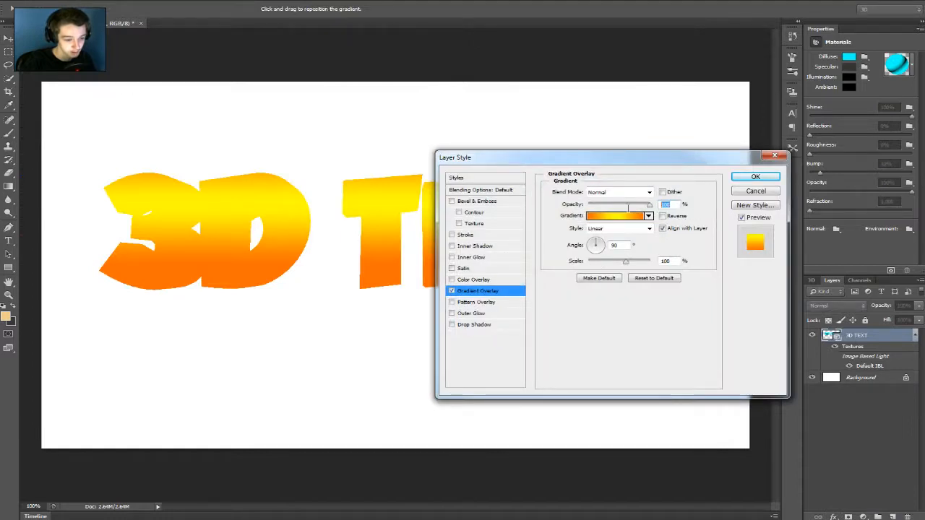
{"action": "mouse_move", "coordinate": [622, 214]}
{"action": "type", "text": "20"}
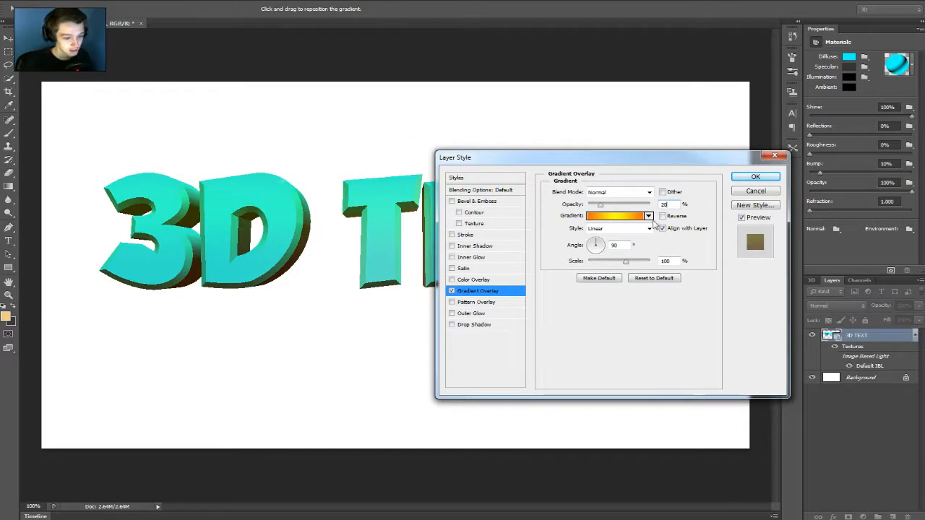
{"action": "left_click", "coordinate": [619, 215]}
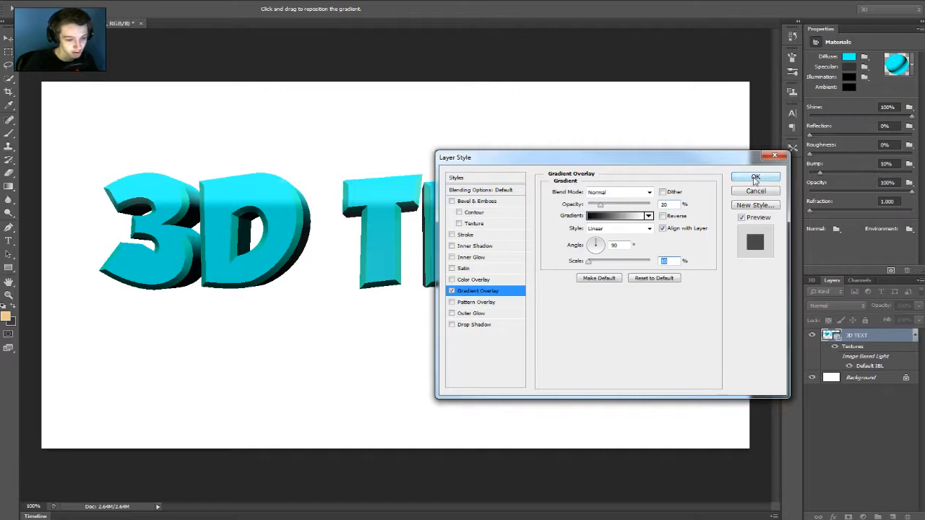
{"action": "left_click", "coordinate": [755, 178]}
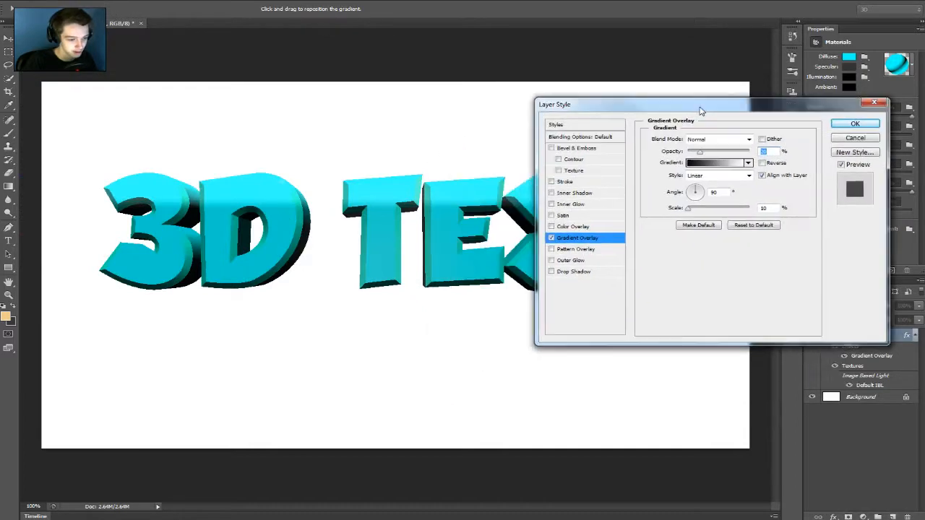
{"action": "left_click_drag", "start_coordinate": [636, 105], "coordinate": [448, 346]}
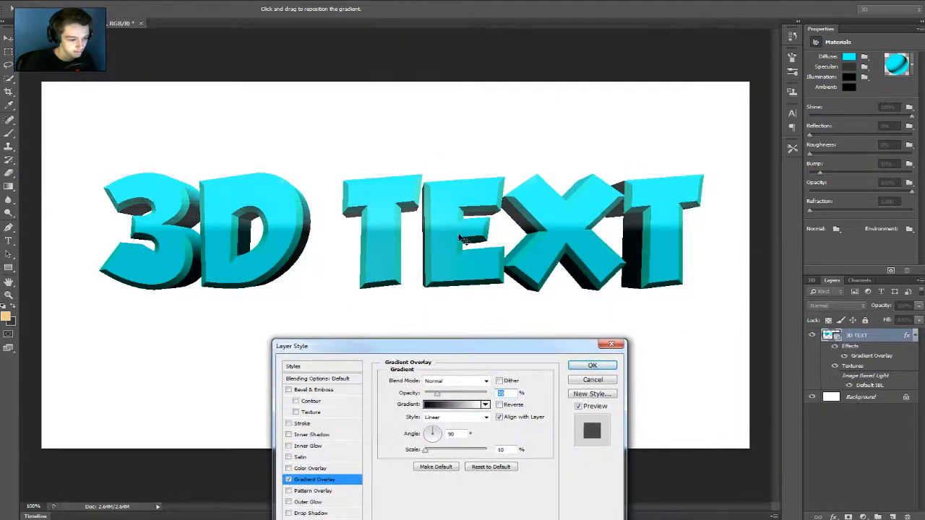
{"action": "left_click_drag", "start_coordinate": [462, 234], "coordinate": [466, 238]}
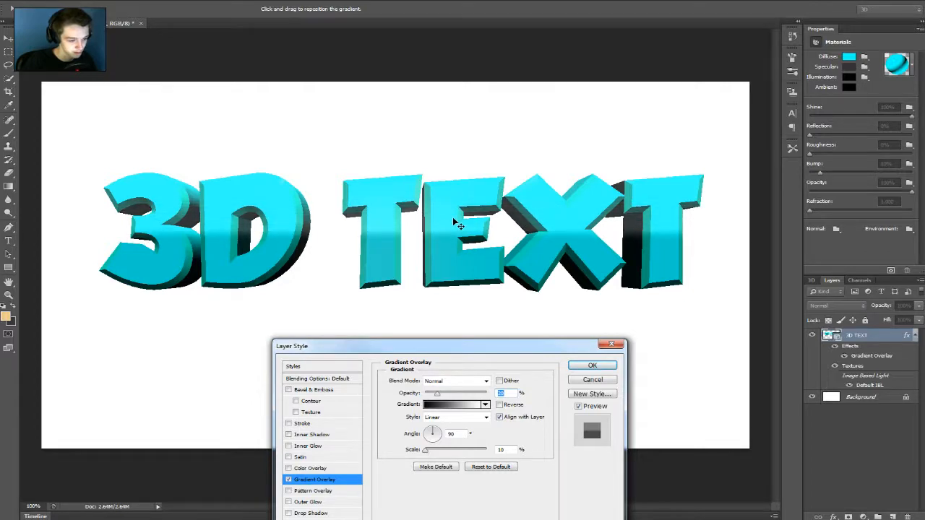
{"action": "mouse_move", "coordinate": [474, 347]}
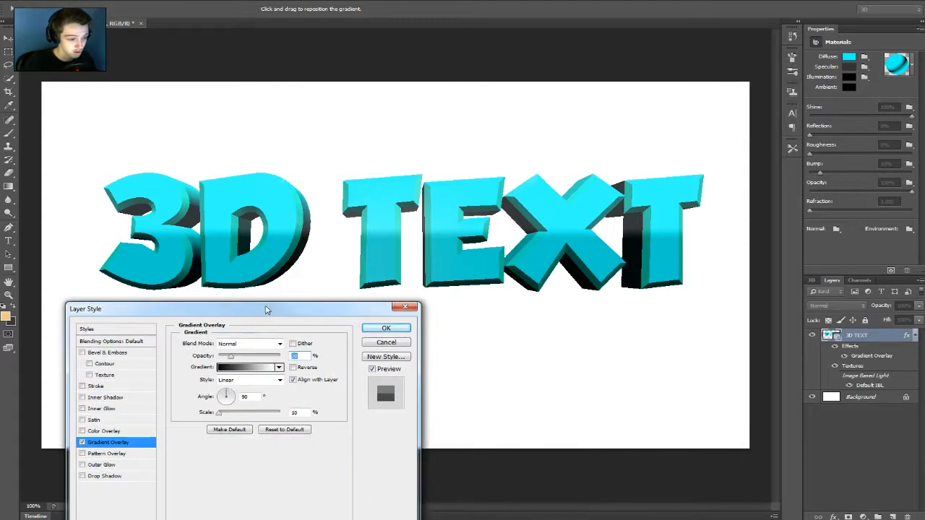
{"action": "left_click", "coordinate": [386, 327]}
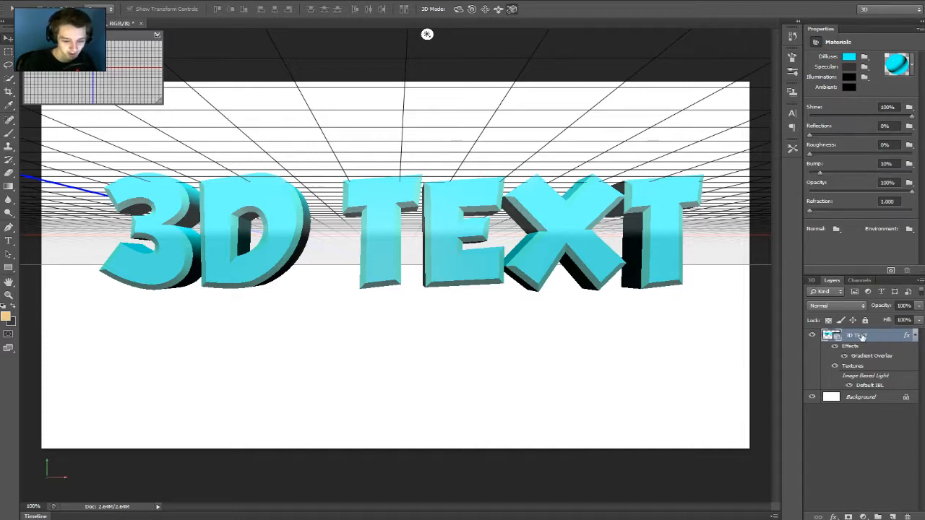
Render the 3D TEXT layer into a smooth finished image via its context menu.
{"action": "right_click", "coordinate": [856, 335]}
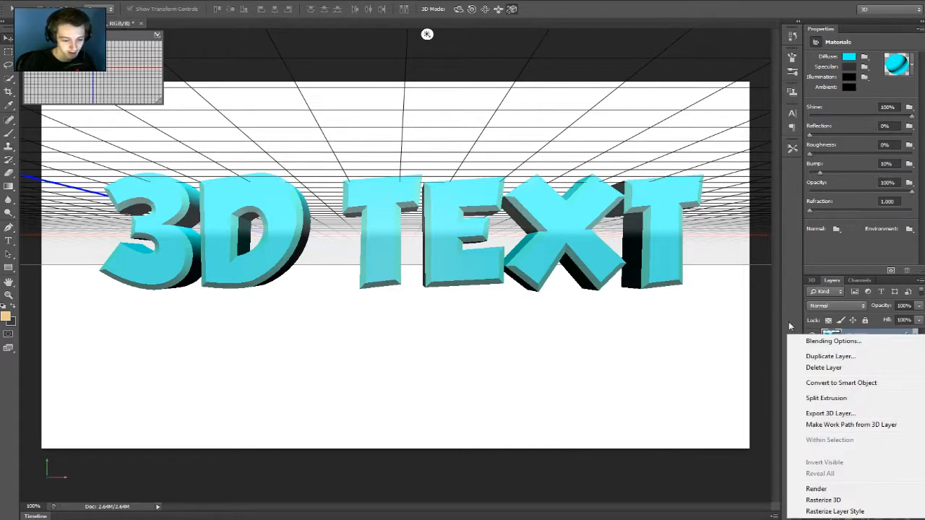
{"action": "left_click", "coordinate": [815, 488]}
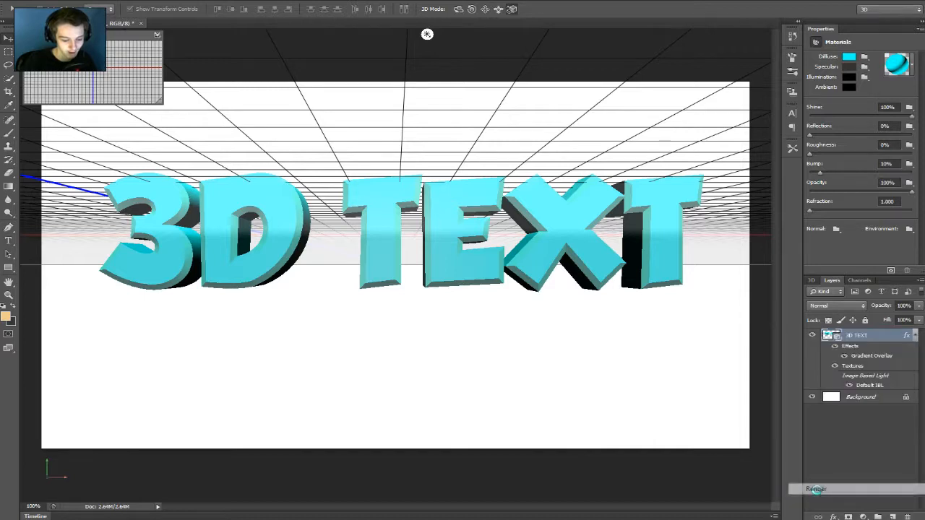
{"action": "left_click", "coordinate": [815, 488]}
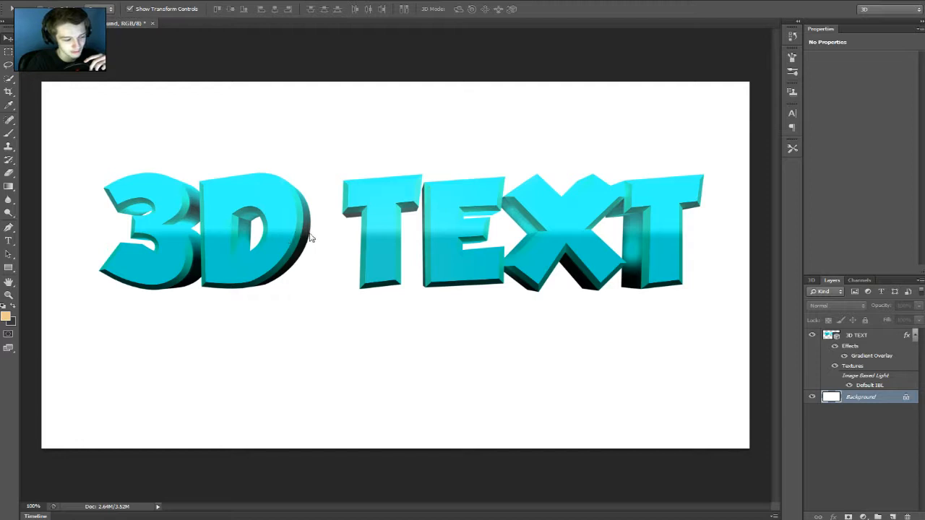
{"action": "mouse_move", "coordinate": [335, 359]}
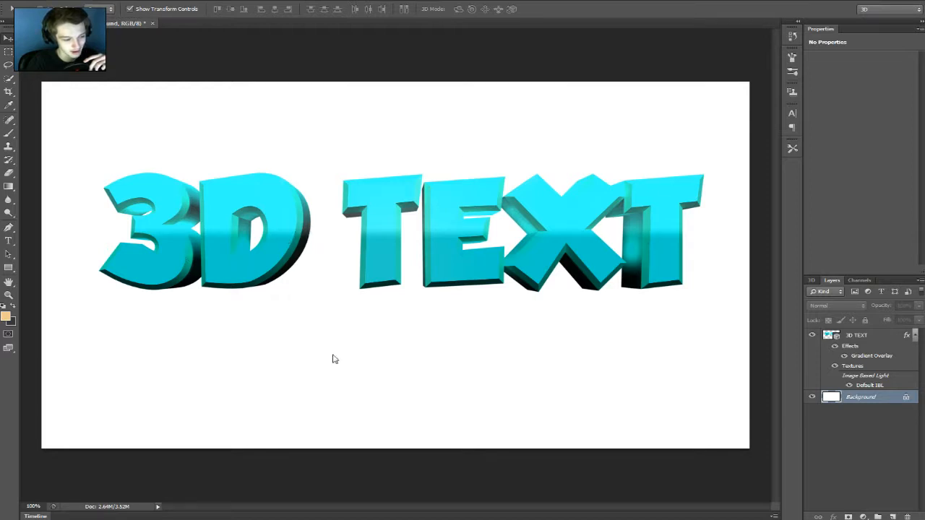
{"action": "mouse_move", "coordinate": [535, 295]}
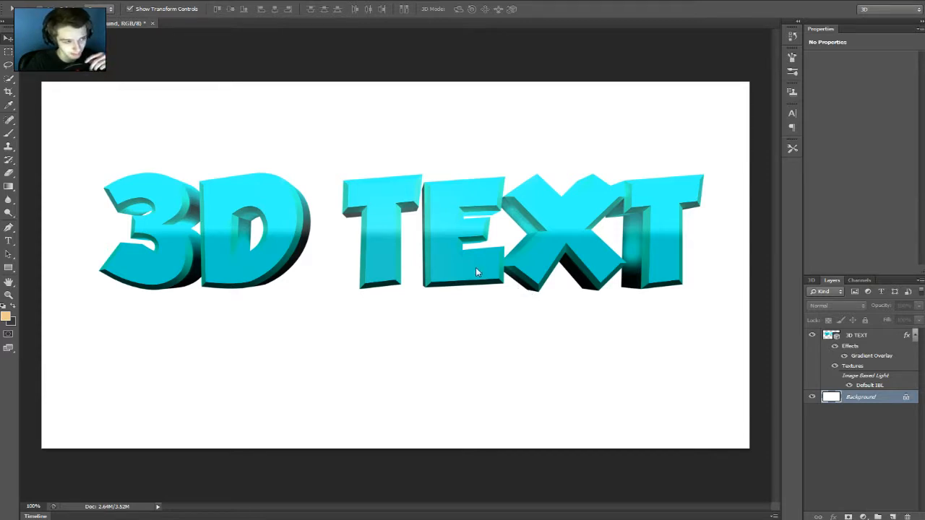
{"action": "mouse_move", "coordinate": [327, 266]}
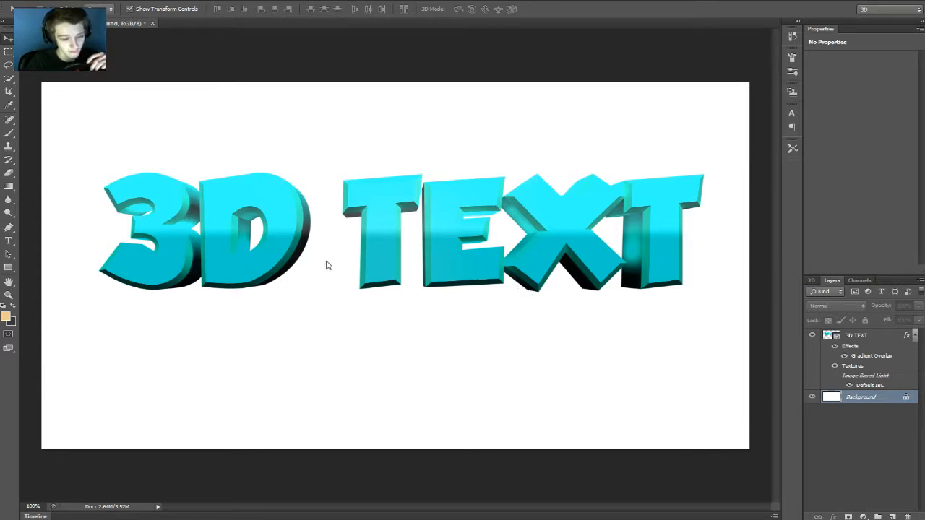